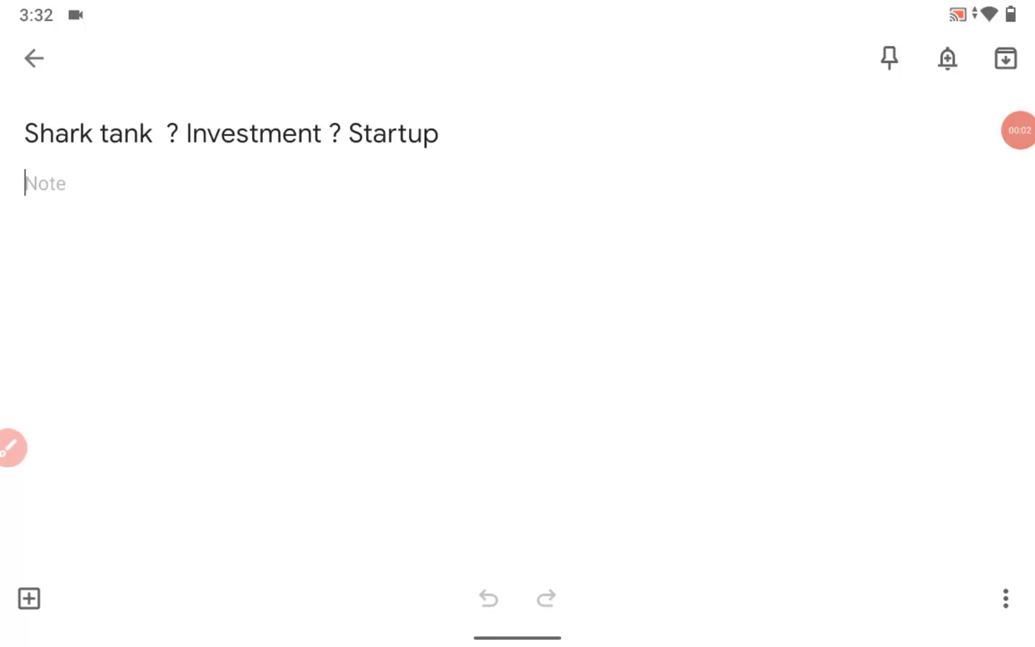
Tap the floating annotation brush to show the pen toolbar over the note.
{"action": "left_click", "coordinate": [12, 448]}
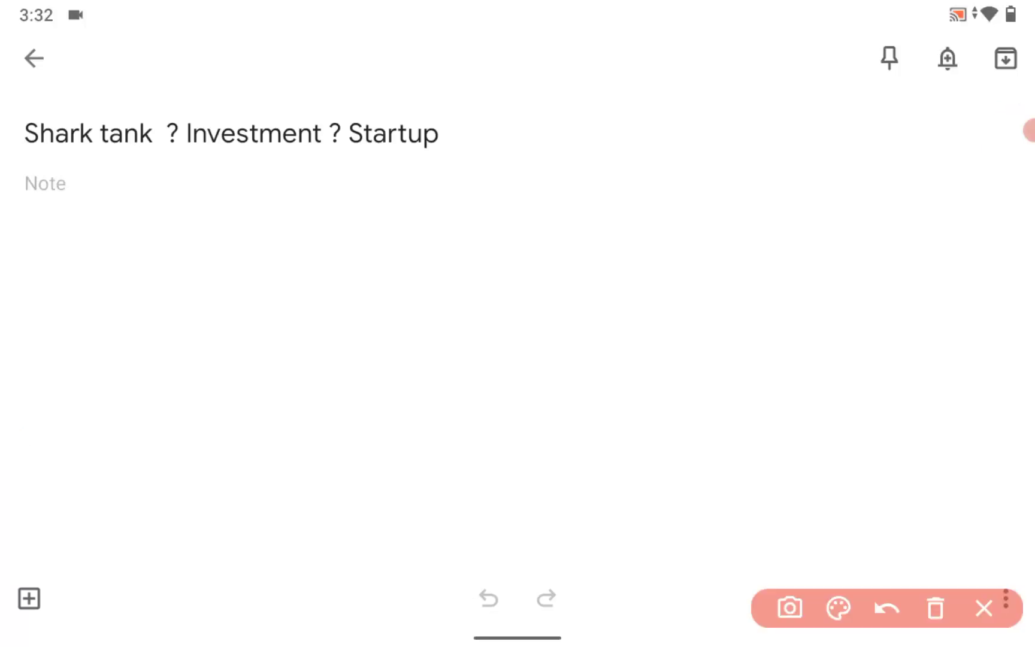
Handwrite words, a downward arrow and a long curved arrow across the empty note body.
{"action": "left_click_drag", "start_coordinate": [66, 216], "coordinate": [115, 162]}
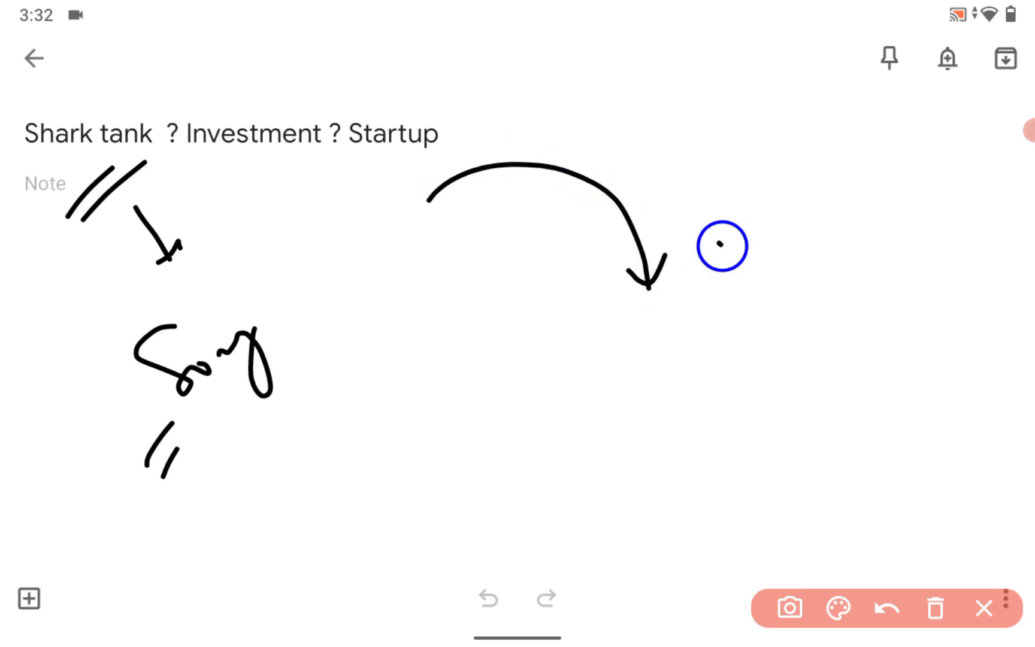
{"action": "left_click_drag", "start_coordinate": [720, 264], "coordinate": [779, 211]}
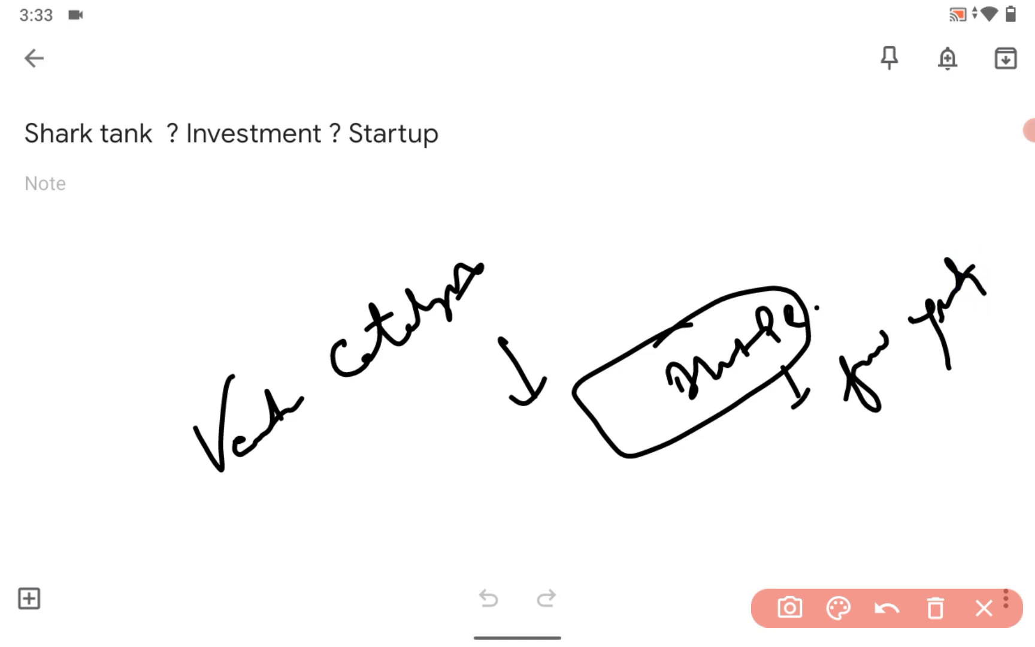
Add labels, a second circled word, arrows and a curved arrow sweeping toward the title.
{"action": "left_click_drag", "start_coordinate": [779, 449], "coordinate": [370, 436]}
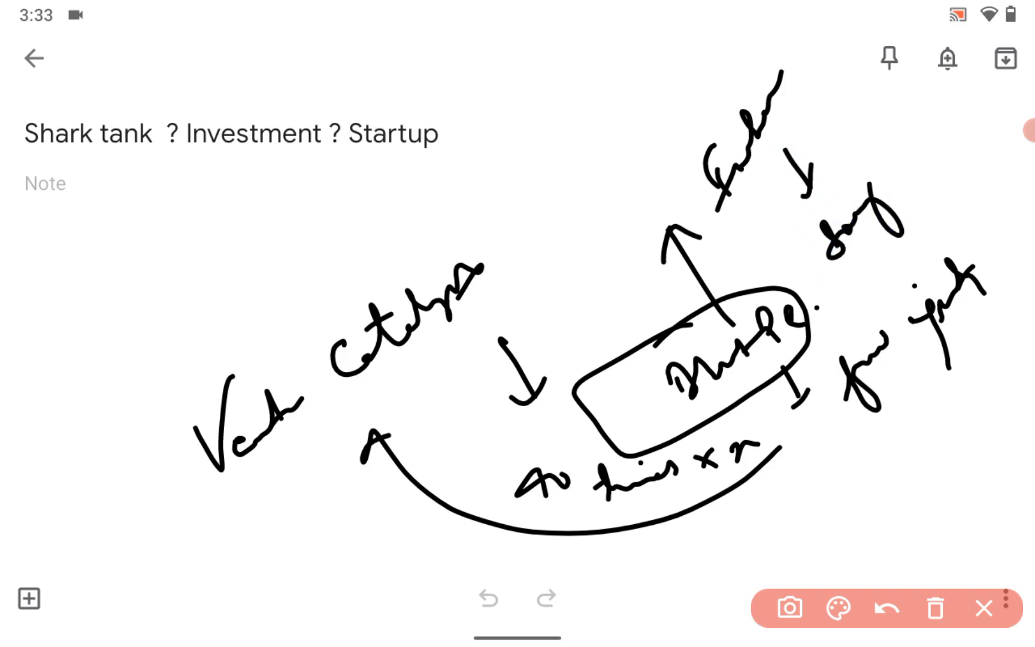
{"action": "left_click_drag", "start_coordinate": [846, 293], "coordinate": [944, 145]}
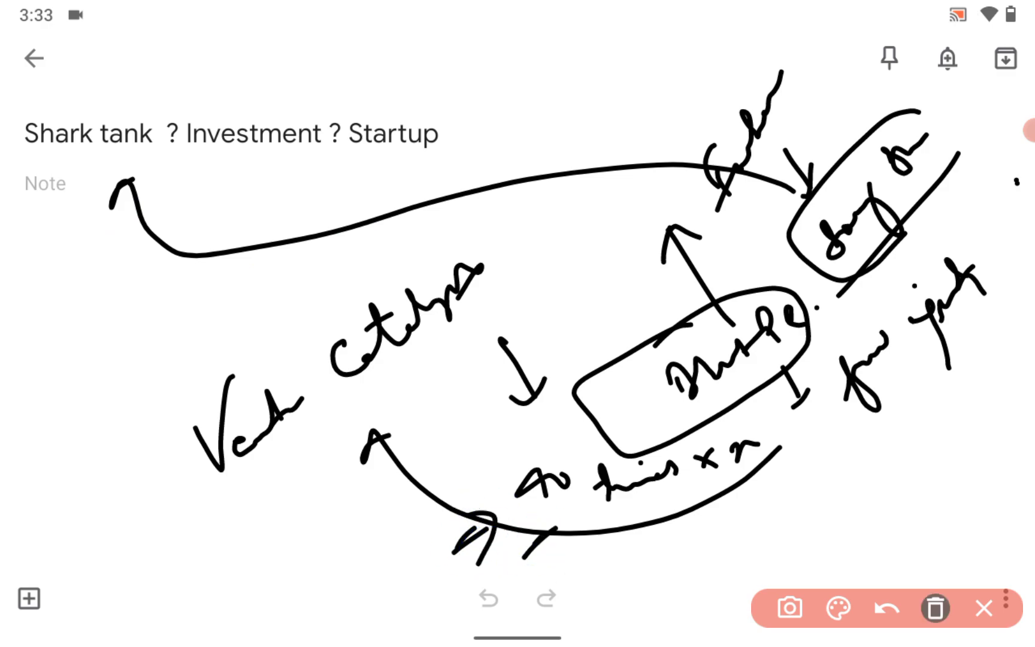
Clear the old sketch, then draw a boxed label, circled word, notes and arrows.
{"action": "left_click", "coordinate": [935, 608]}
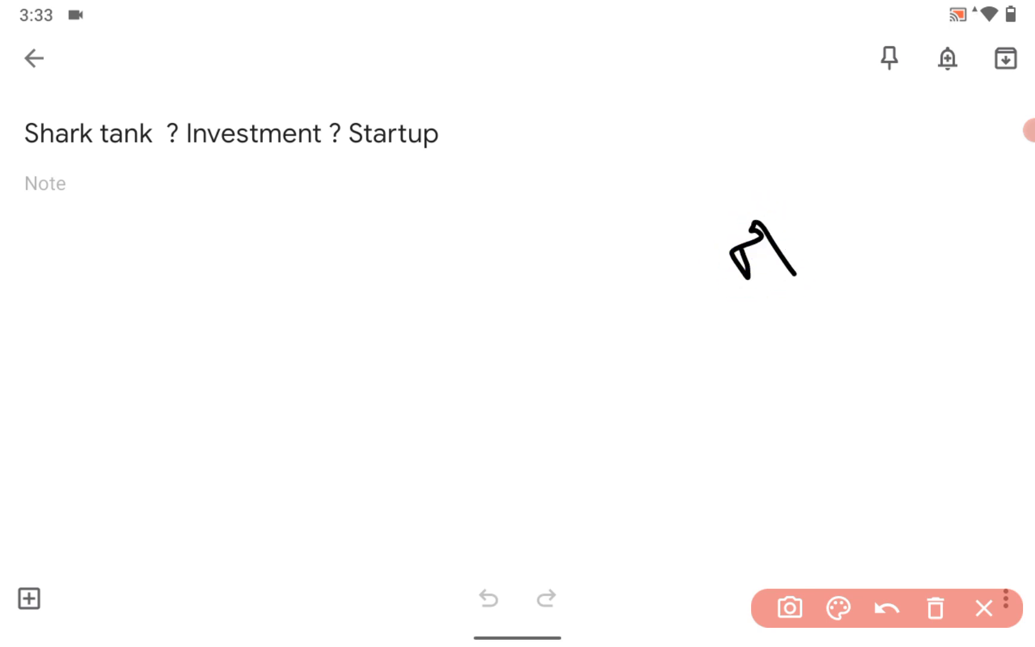
{"action": "left_click_drag", "start_coordinate": [813, 191], "coordinate": [845, 258]}
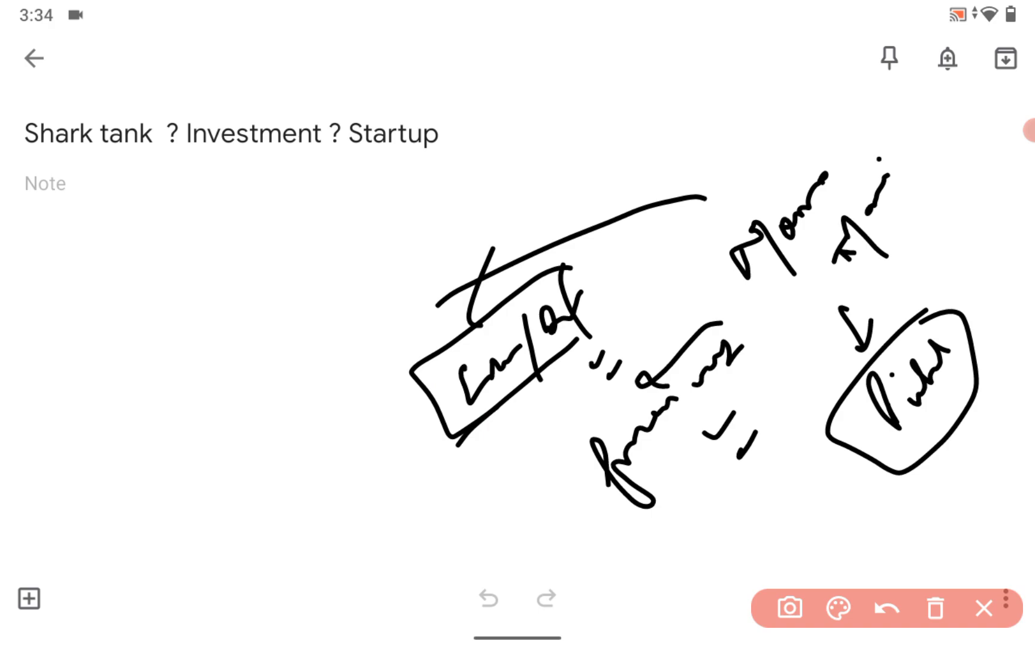
{"action": "left_click_drag", "start_coordinate": [174, 245], "coordinate": [202, 330]}
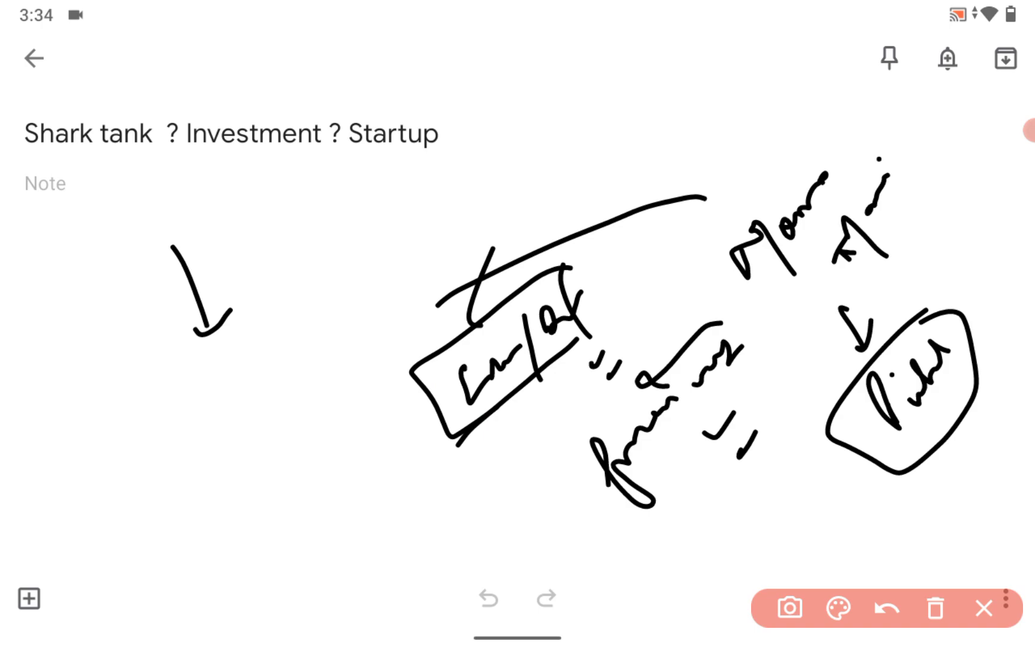
Draw a mark below the left arrow, circle the equity note and add tick marks.
{"action": "left_click_drag", "start_coordinate": [206, 396], "coordinate": [201, 416]}
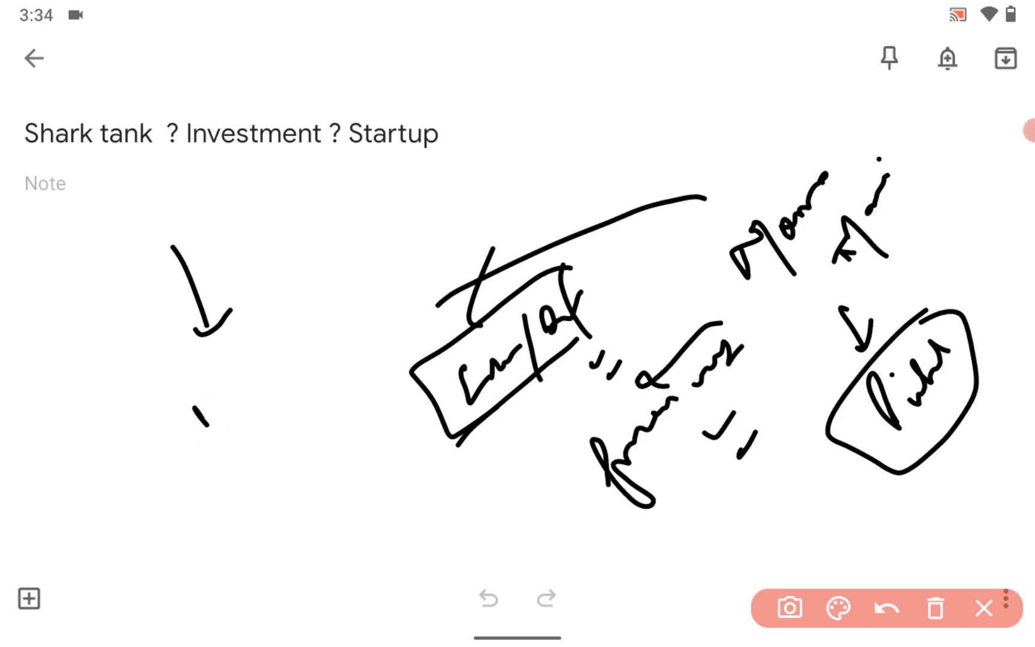
{"action": "left_click_drag", "start_coordinate": [205, 383], "coordinate": [245, 415]}
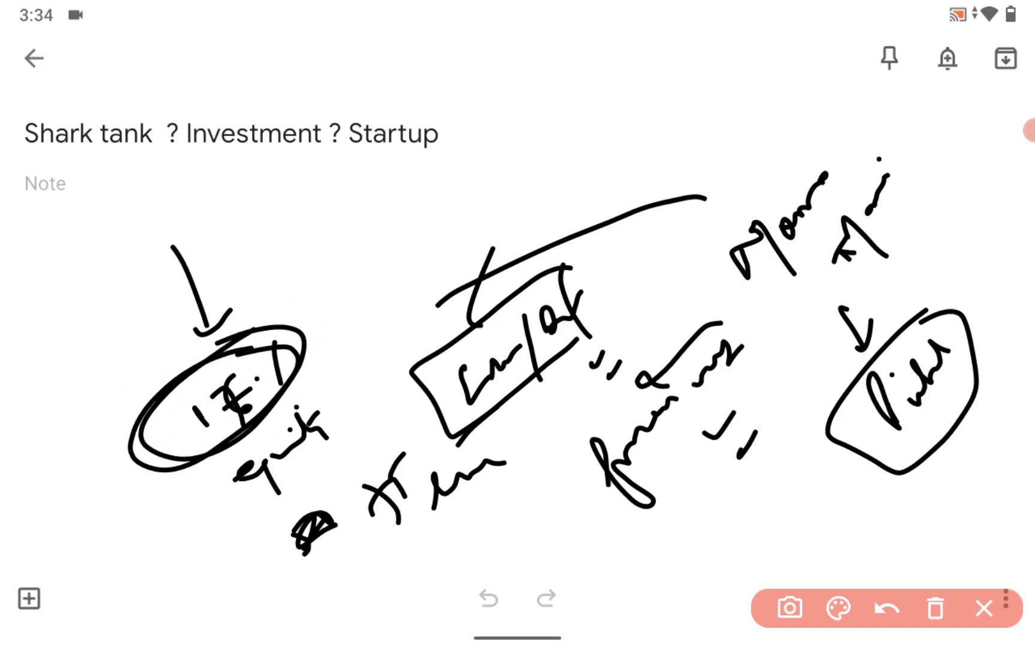
{"action": "left_click_drag", "start_coordinate": [317, 297], "coordinate": [356, 344]}
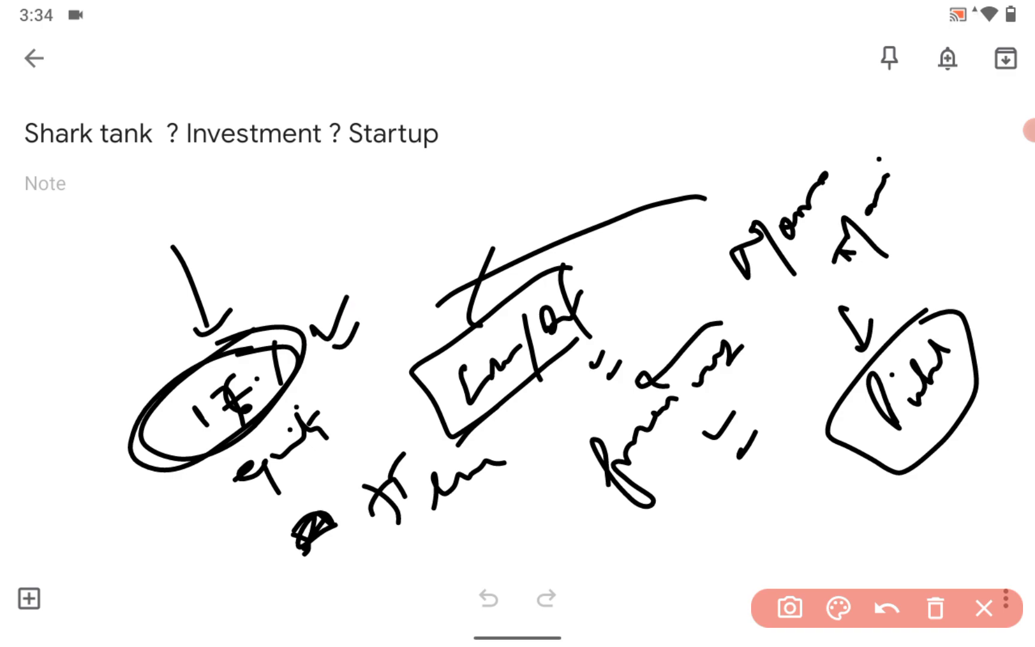
Add linked ratio ovals connected down to the boxed term, then clear all drawings.
{"action": "left_click_drag", "start_coordinate": [162, 509], "coordinate": [225, 549]}
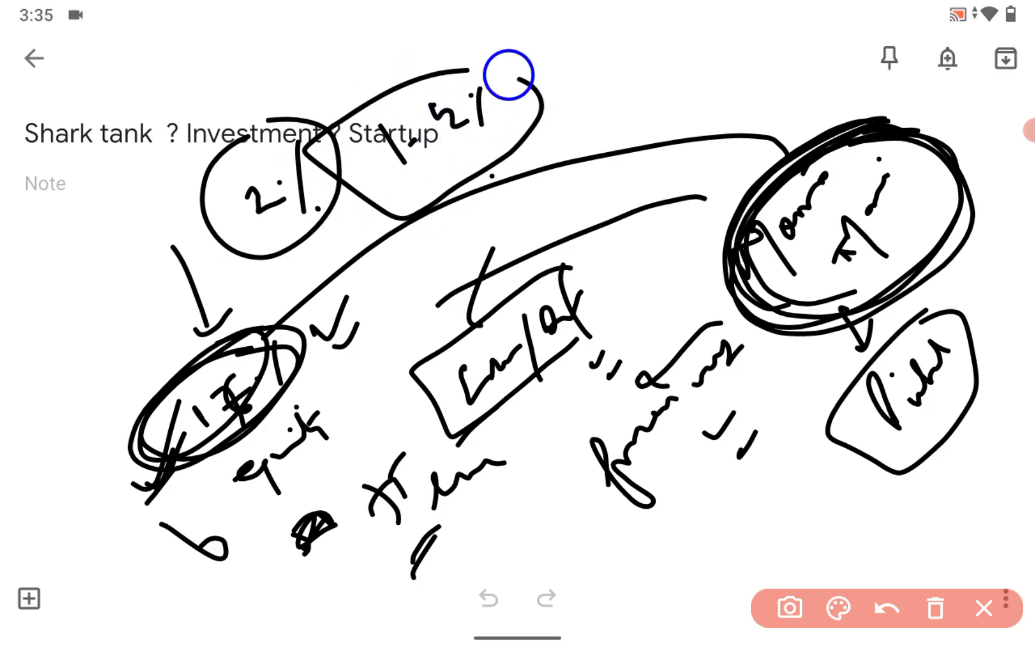
{"action": "left_click_drag", "start_coordinate": [420, 142], "coordinate": [416, 367]}
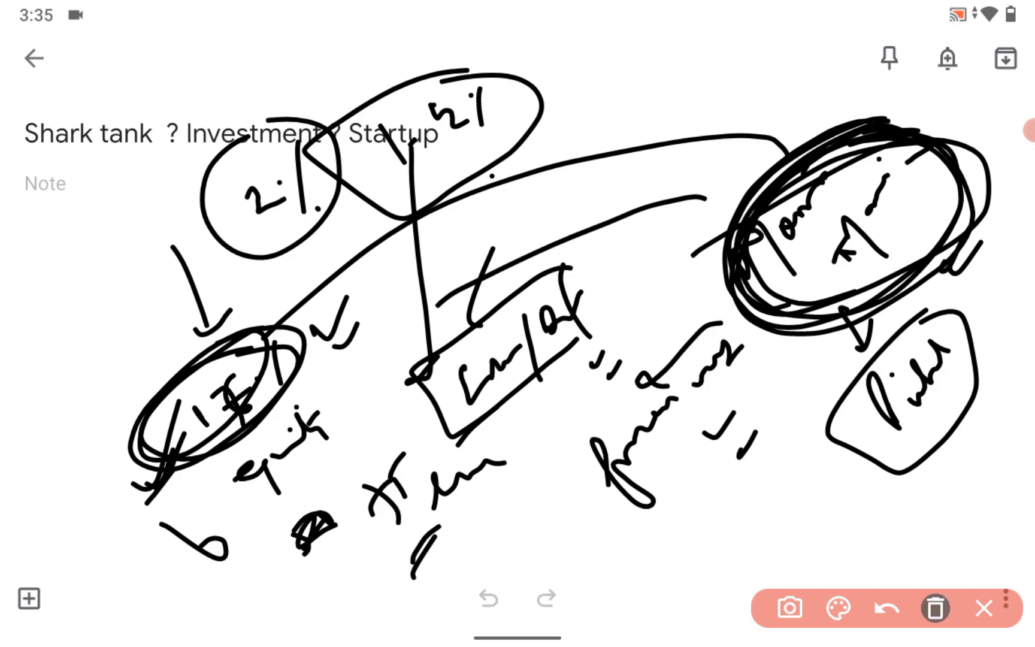
{"action": "left_click", "coordinate": [934, 608]}
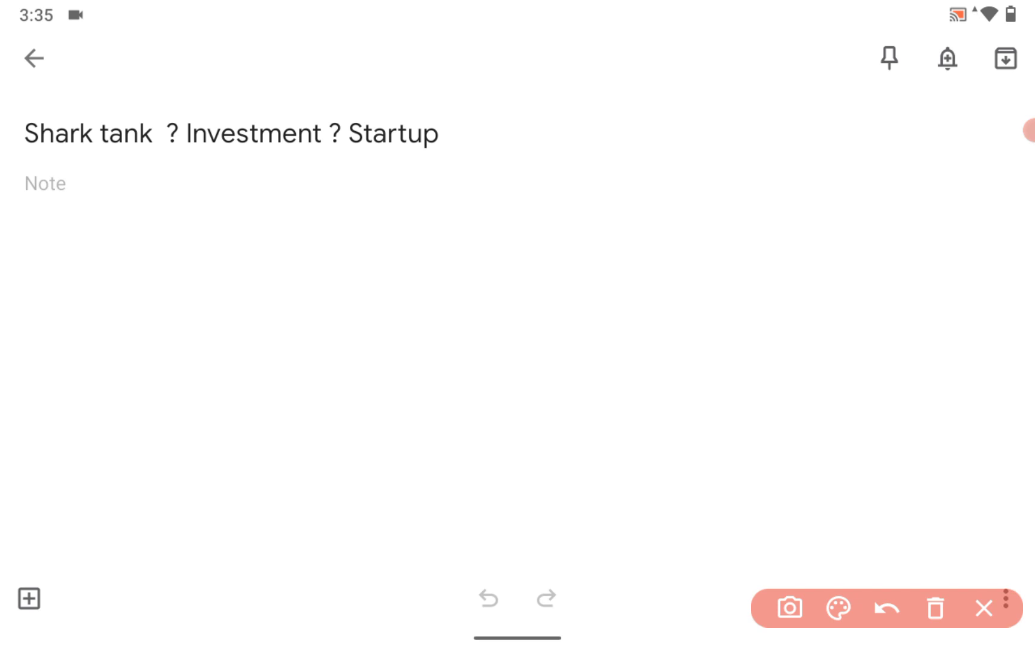
On the right side, write a slanted word with two branching arrows, one pointing down-left.
{"action": "left_click_drag", "start_coordinate": [682, 232], "coordinate": [723, 297]}
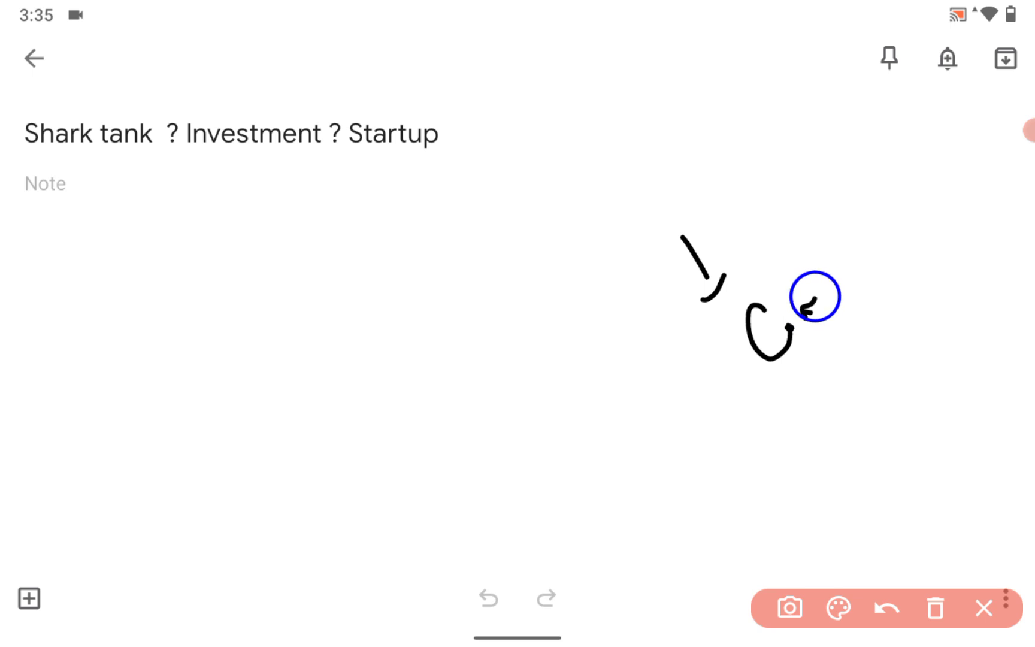
{"action": "left_click_drag", "start_coordinate": [799, 304], "coordinate": [865, 211]}
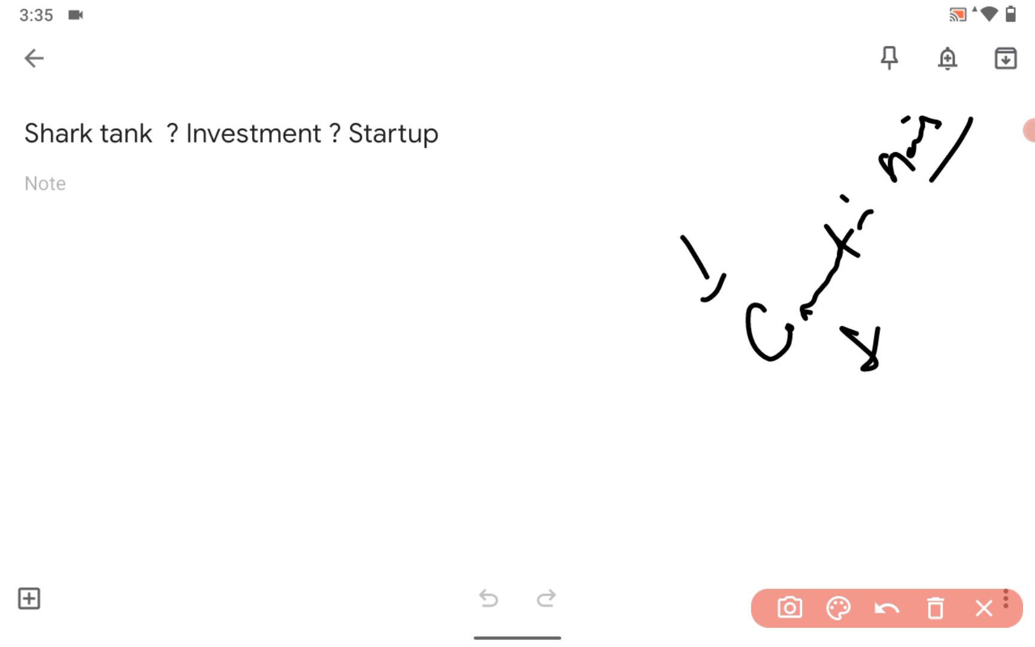
{"action": "left_click_drag", "start_coordinate": [753, 407], "coordinate": [684, 462]}
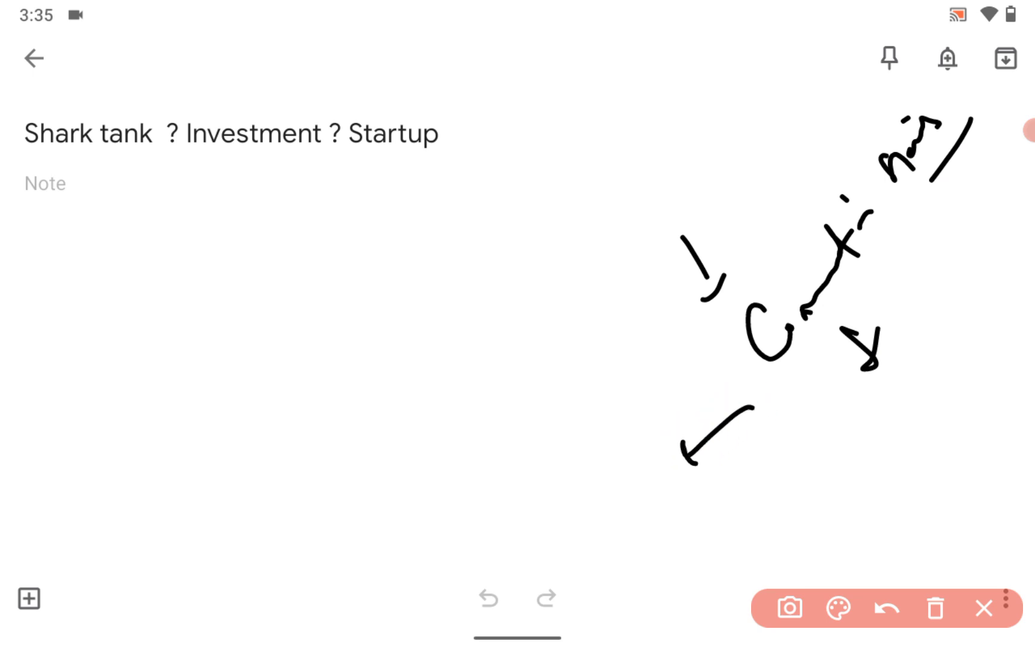